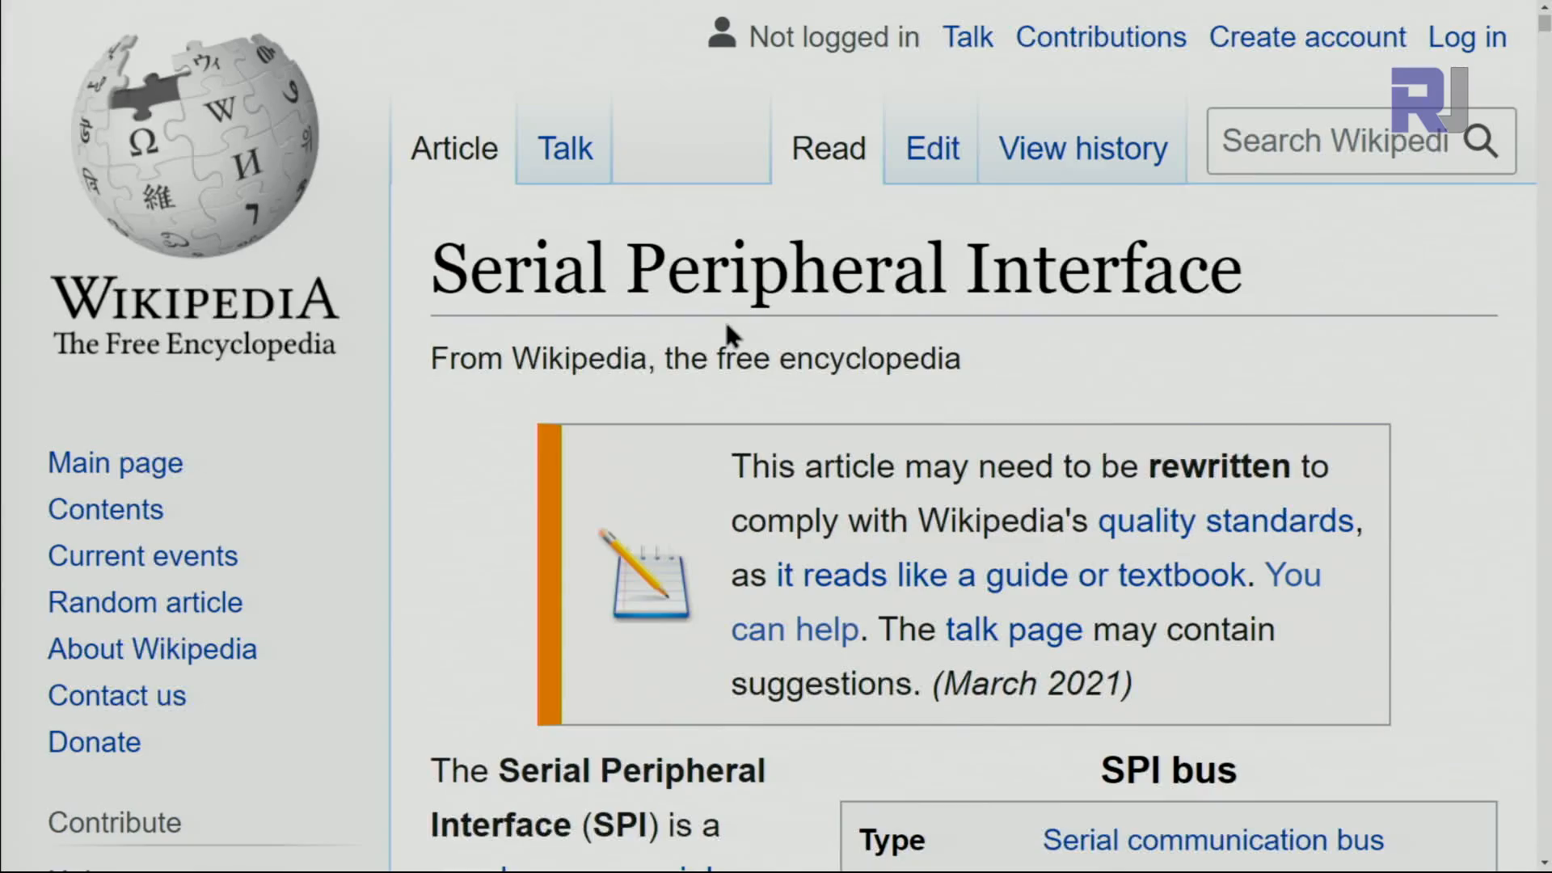
mouse_move(446, 281)
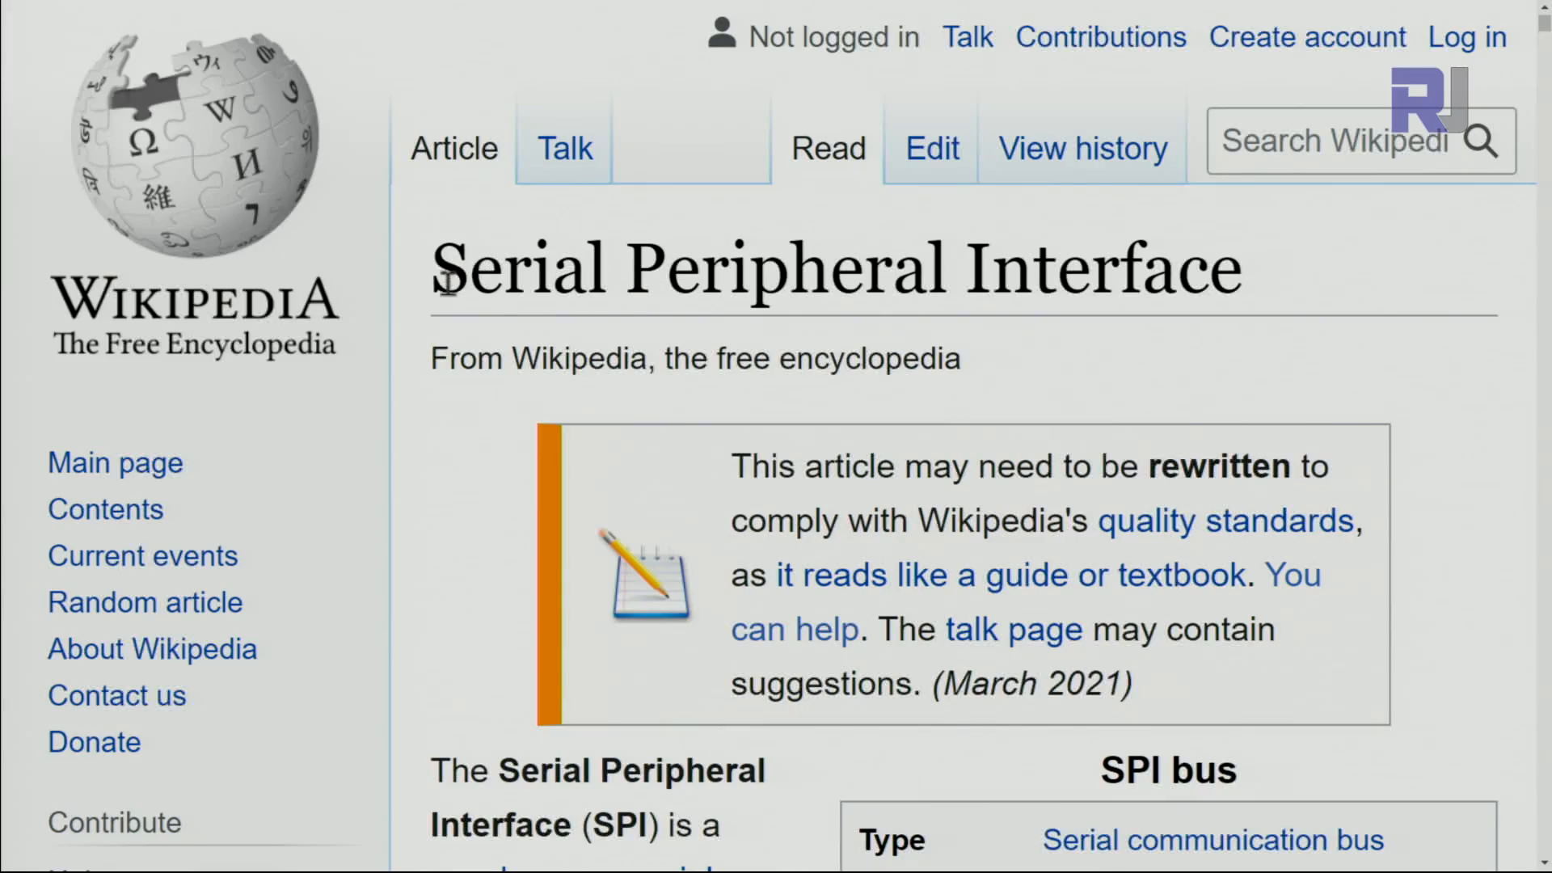
mouse_move(809, 295)
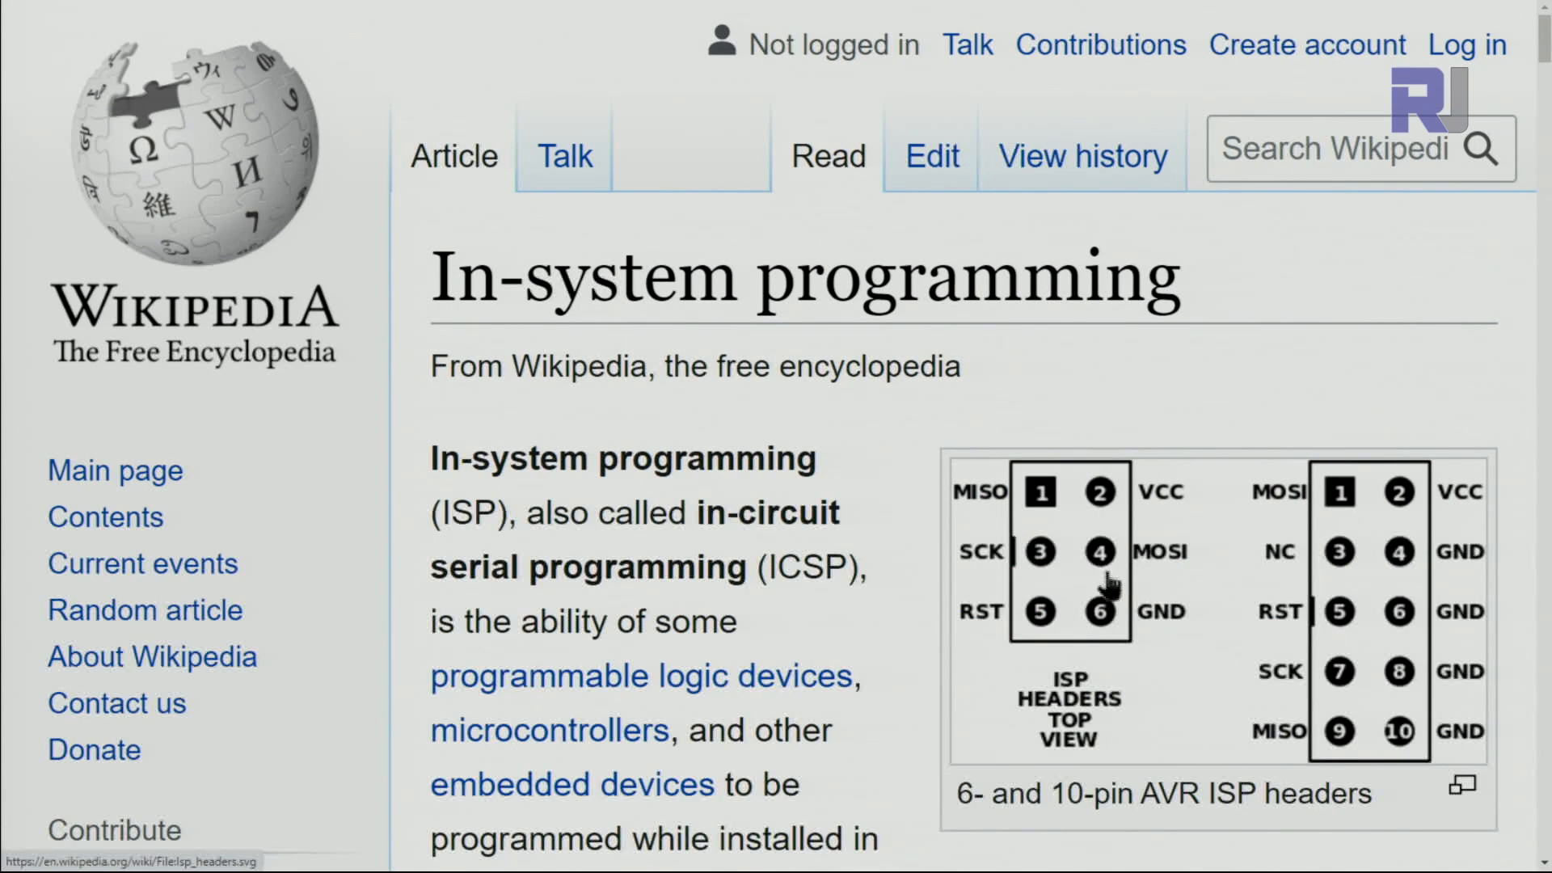
mouse_move(1104, 619)
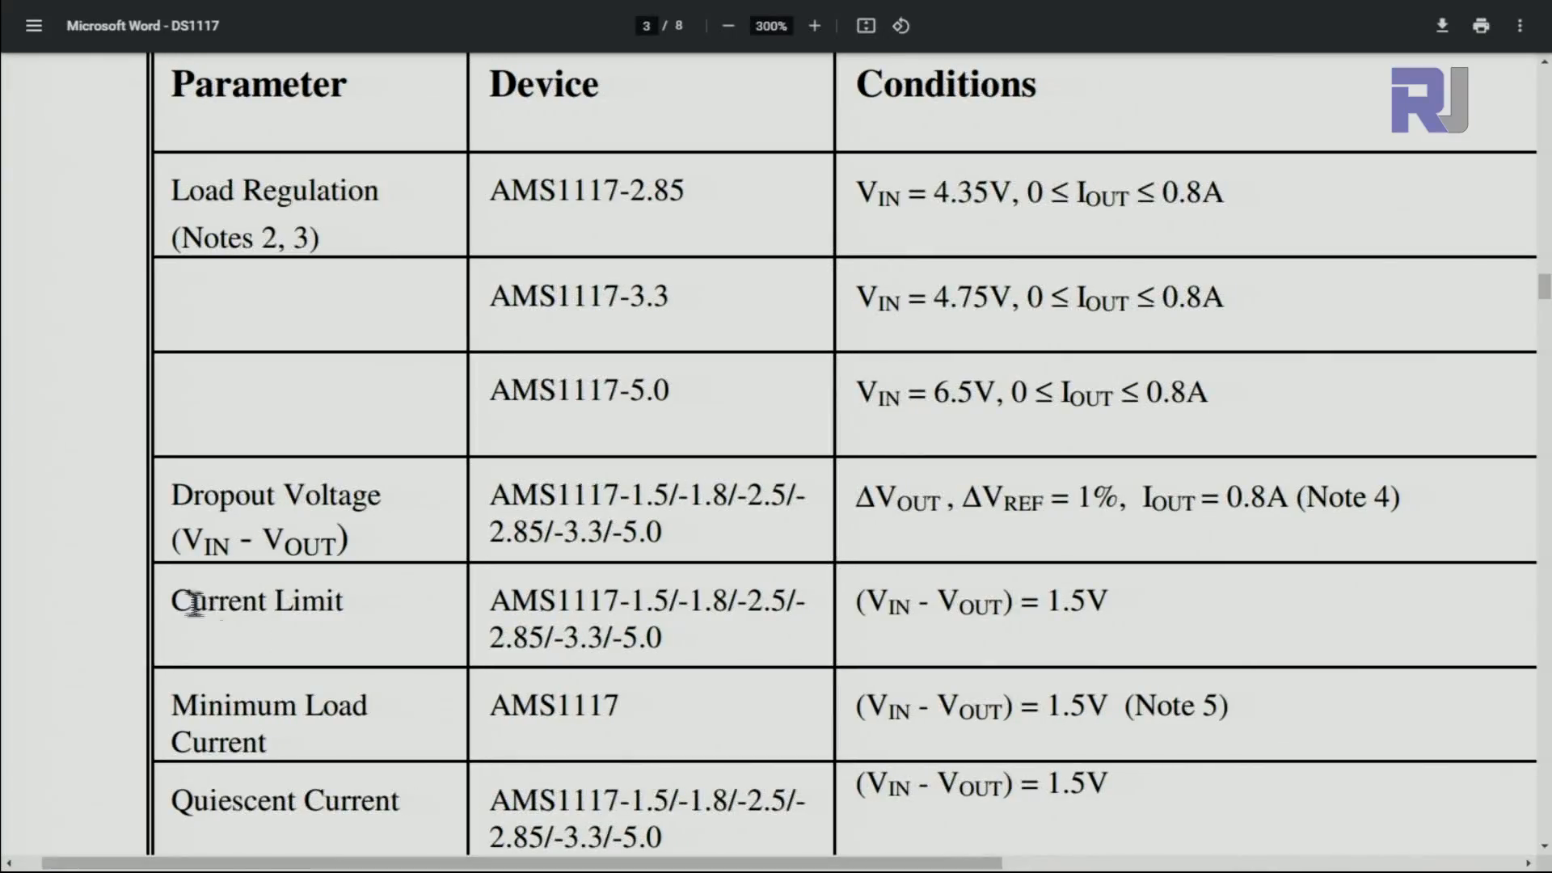
mouse_move(527, 601)
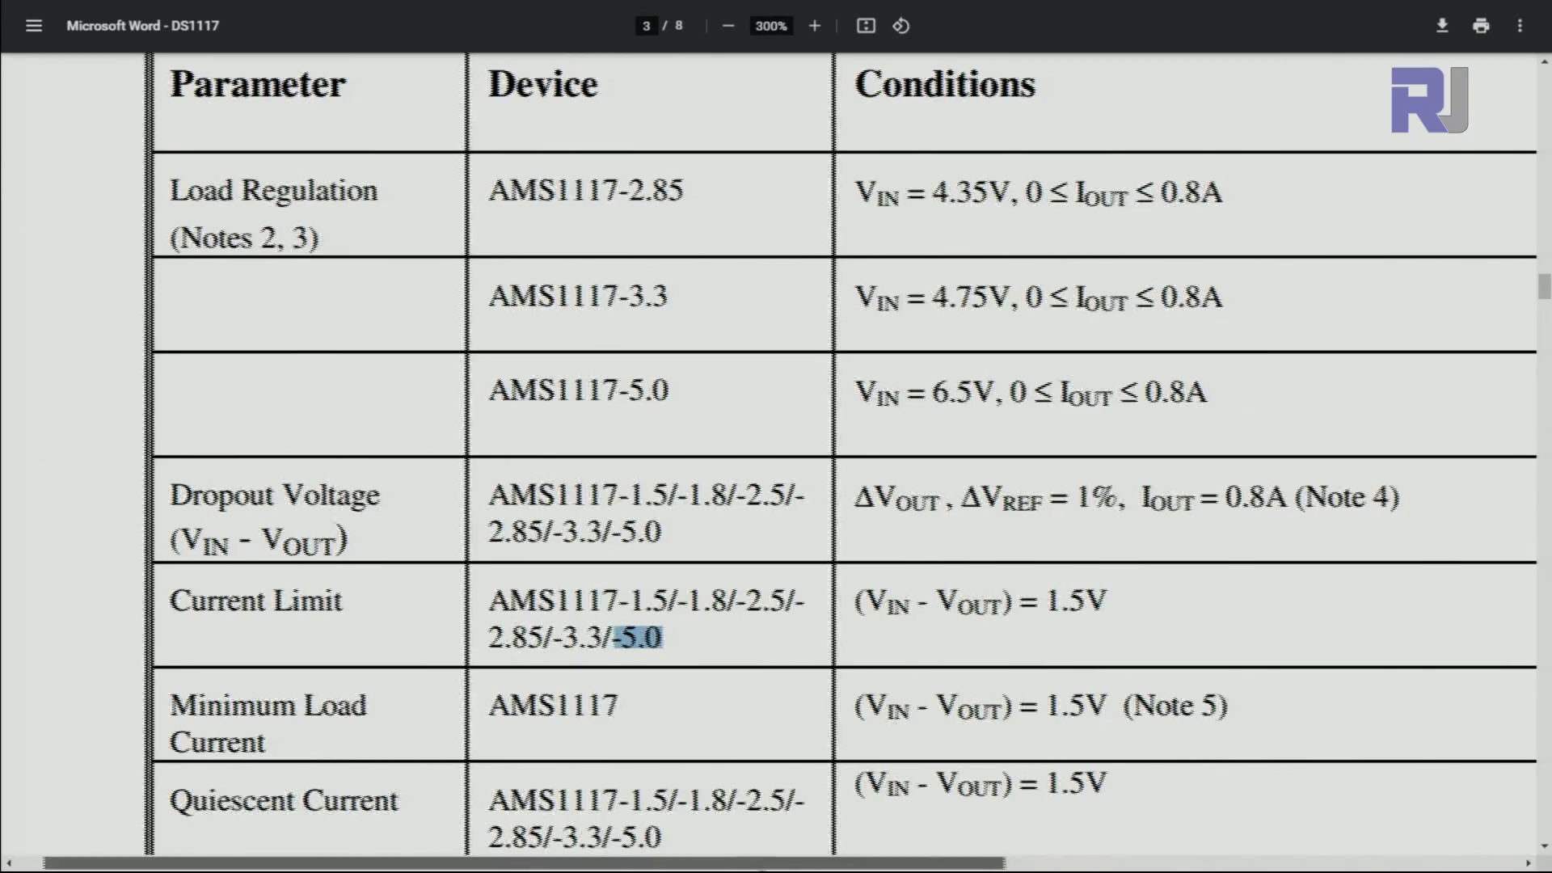
Highlight the DS1117 Current Limit values: 1,100 typical, 900 min and 1,500 max mA.
scroll(right, 3)
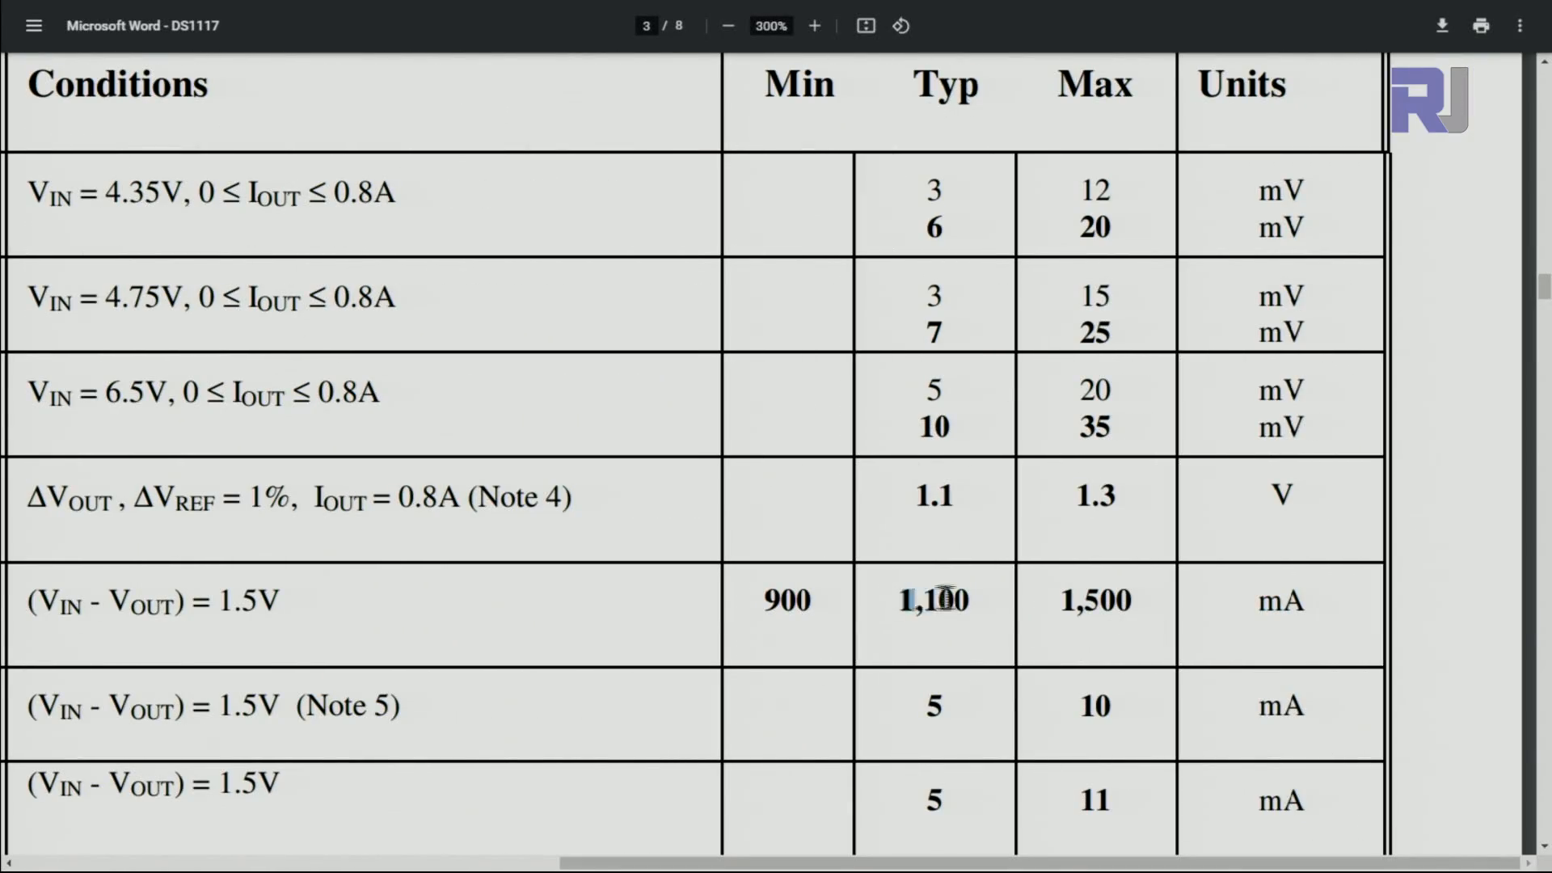
double_click(933, 601)
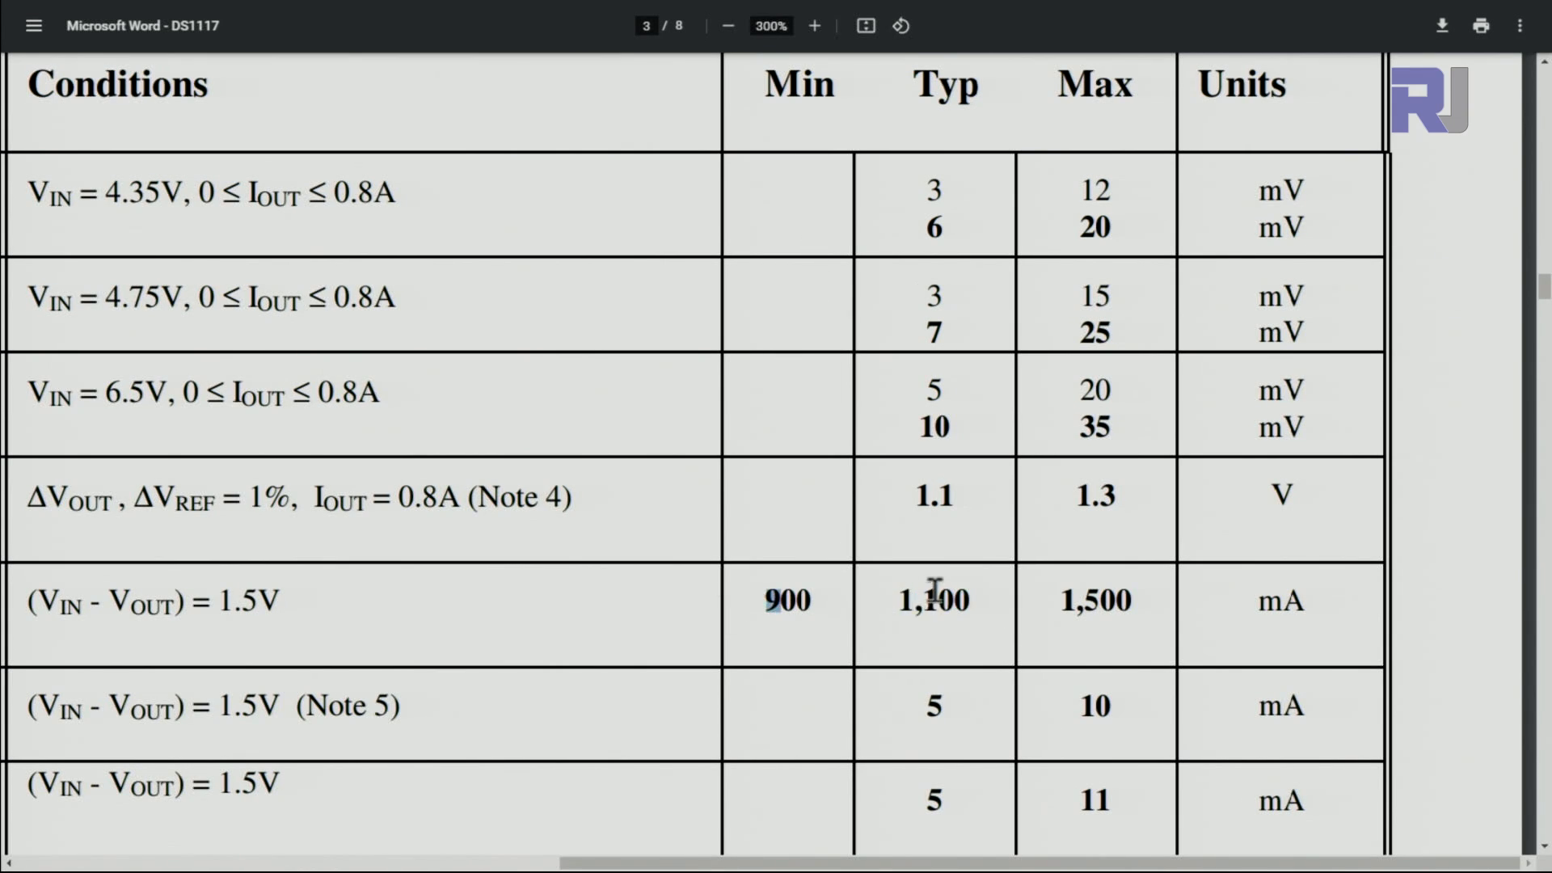
double_click(932, 599)
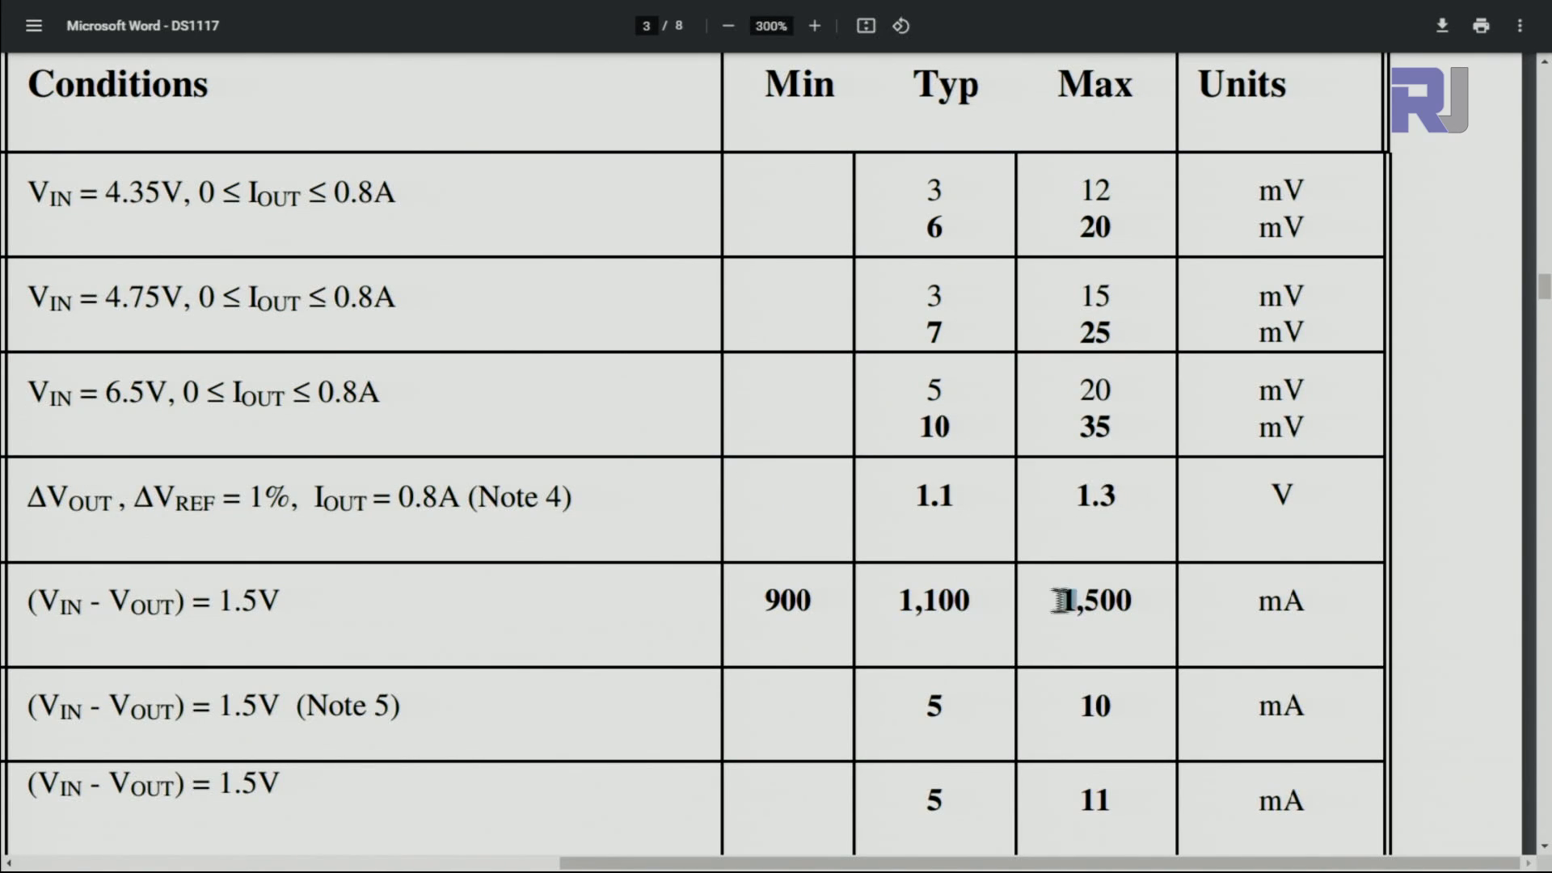
double_click(1094, 601)
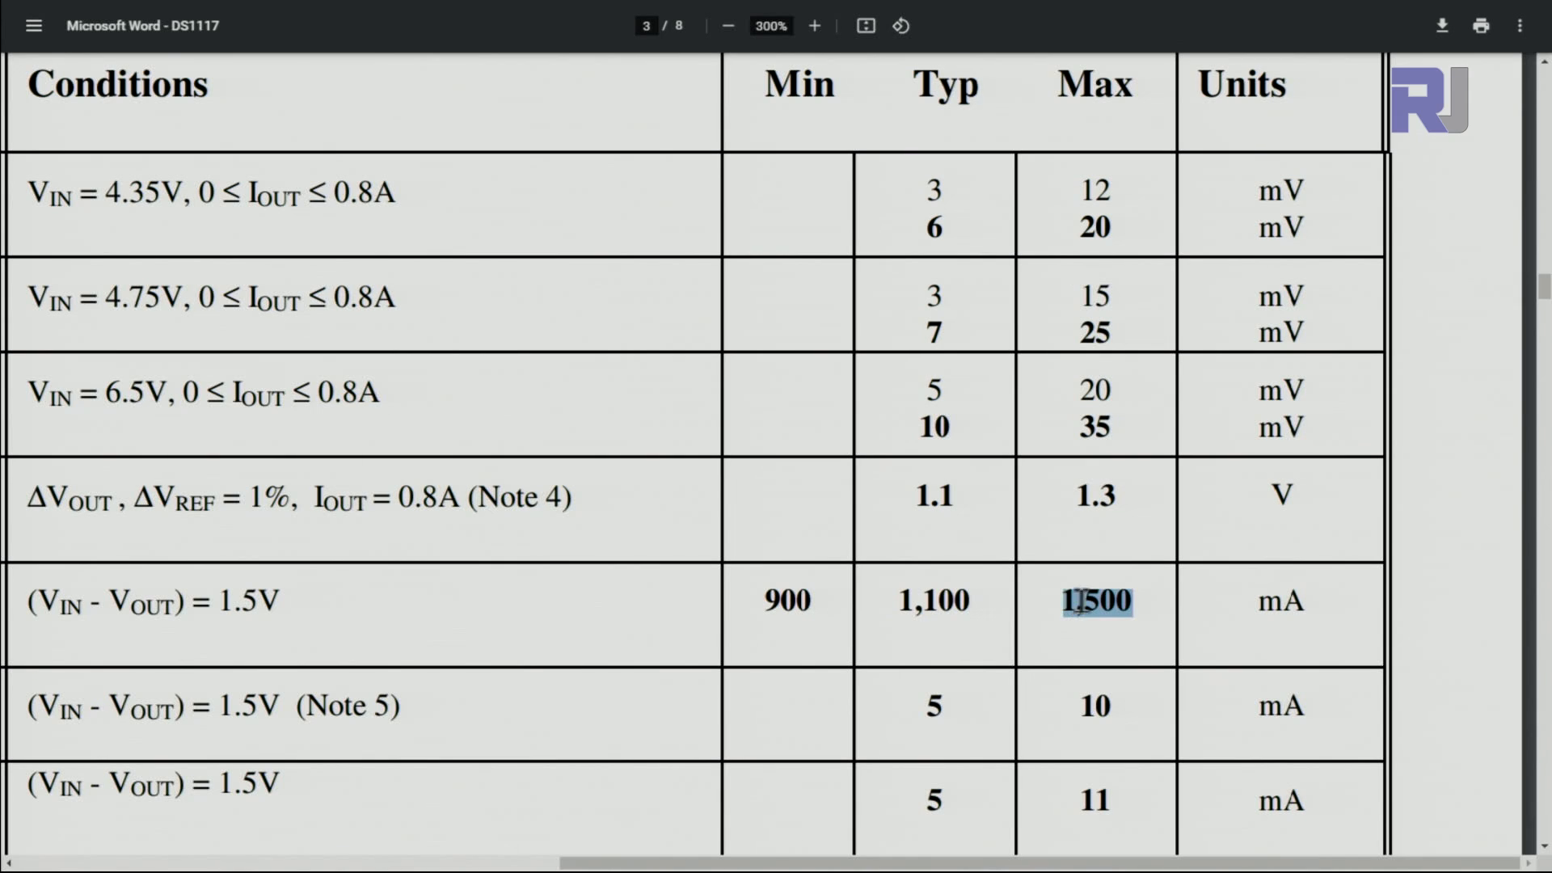
mouse_move(955, 104)
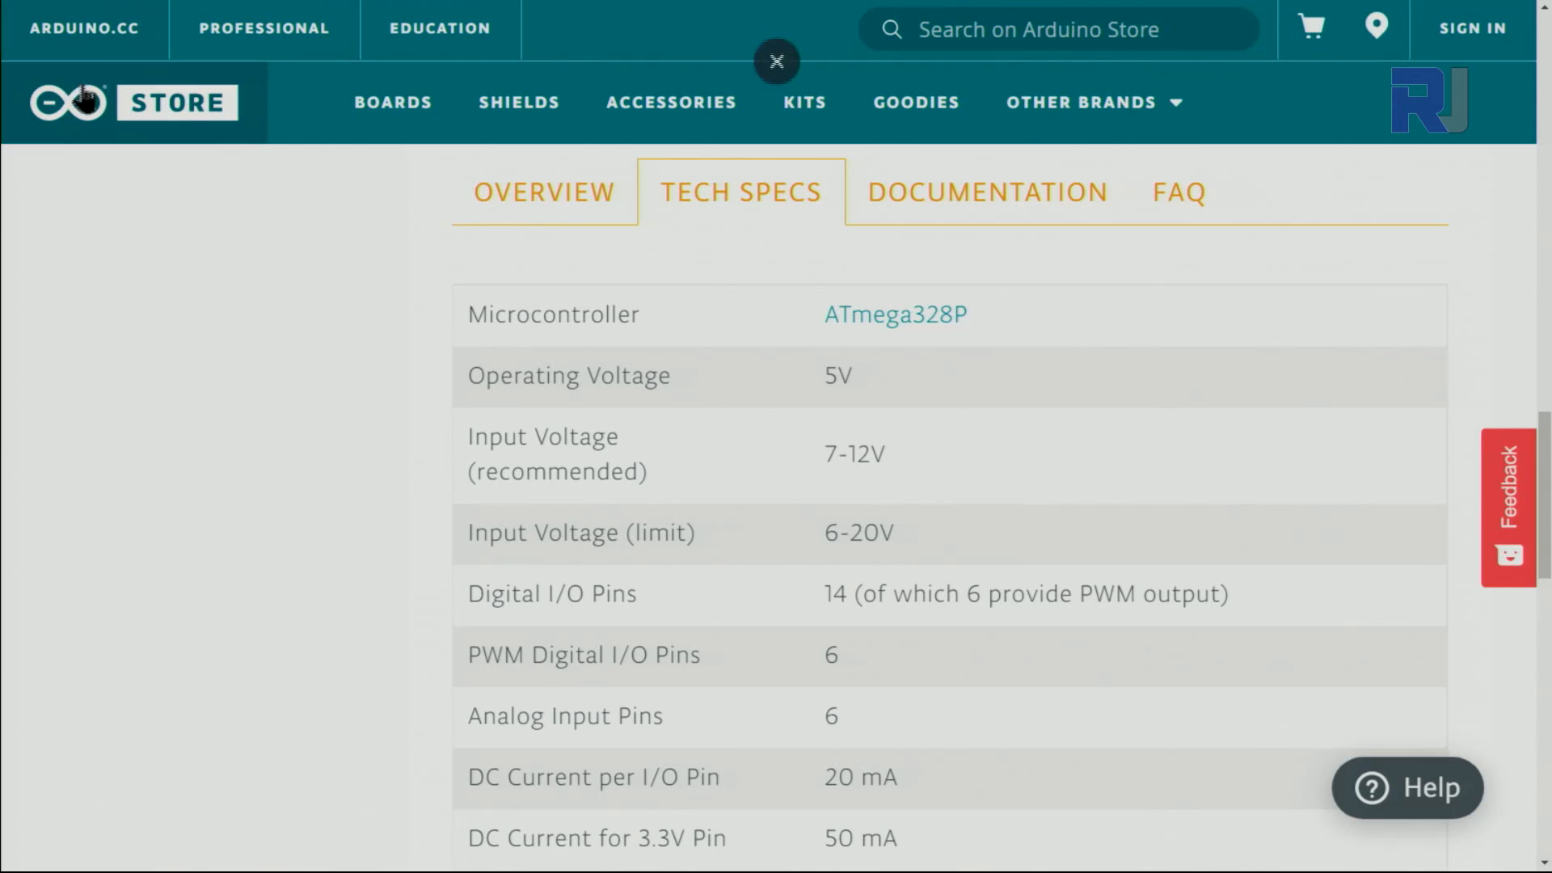
Scroll the Tech Specs to the 20 mA per I/O pin and 50 mA 3.3V pin limits.
scroll(down, 3)
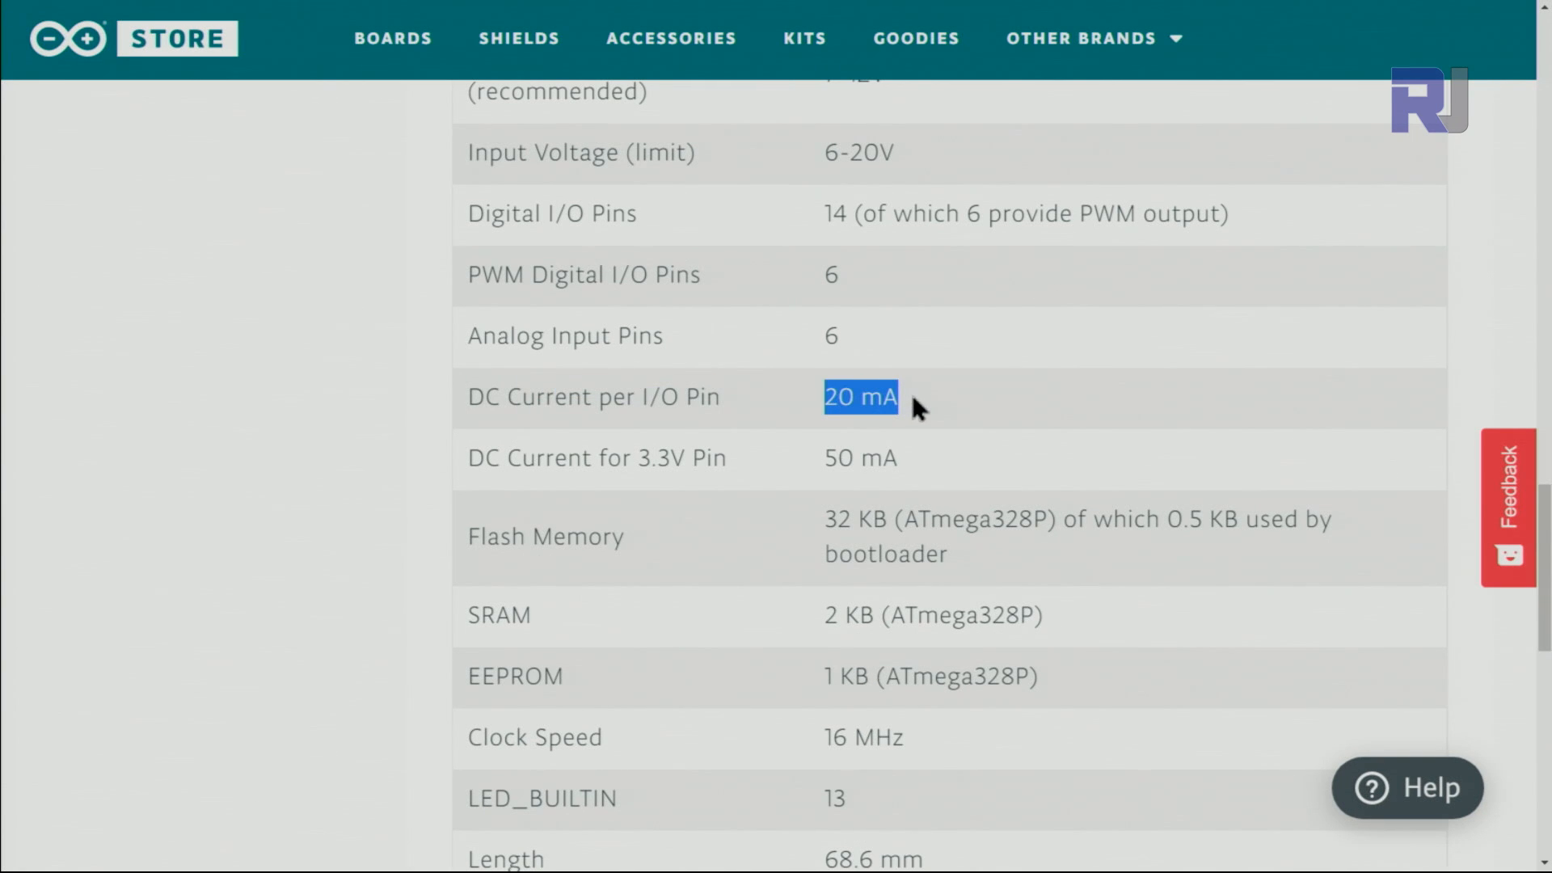
mouse_move(508, 495)
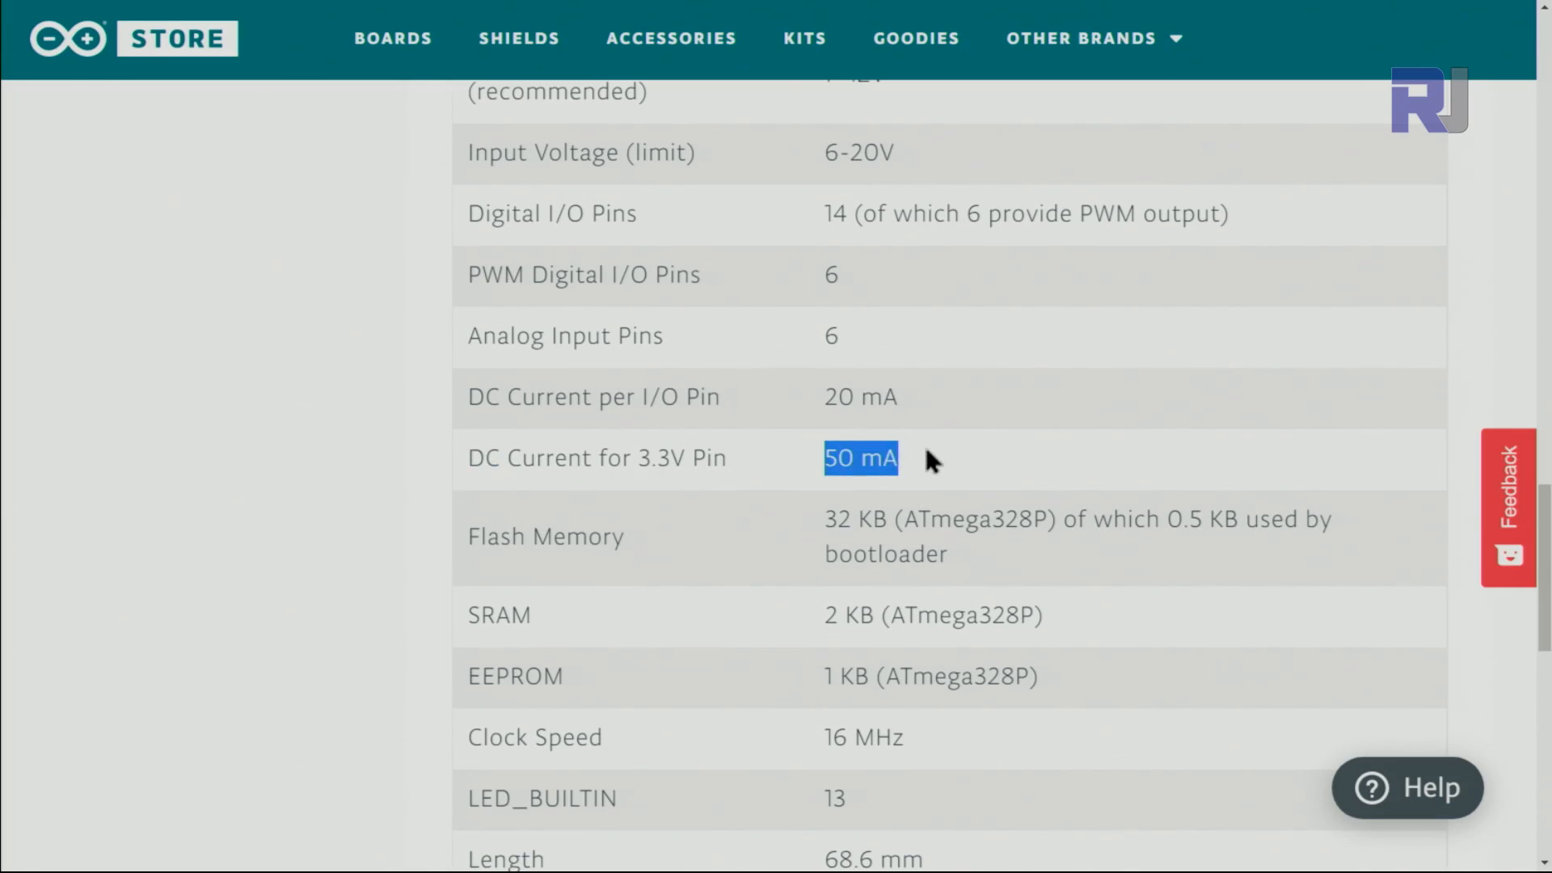
scroll(down, 3)
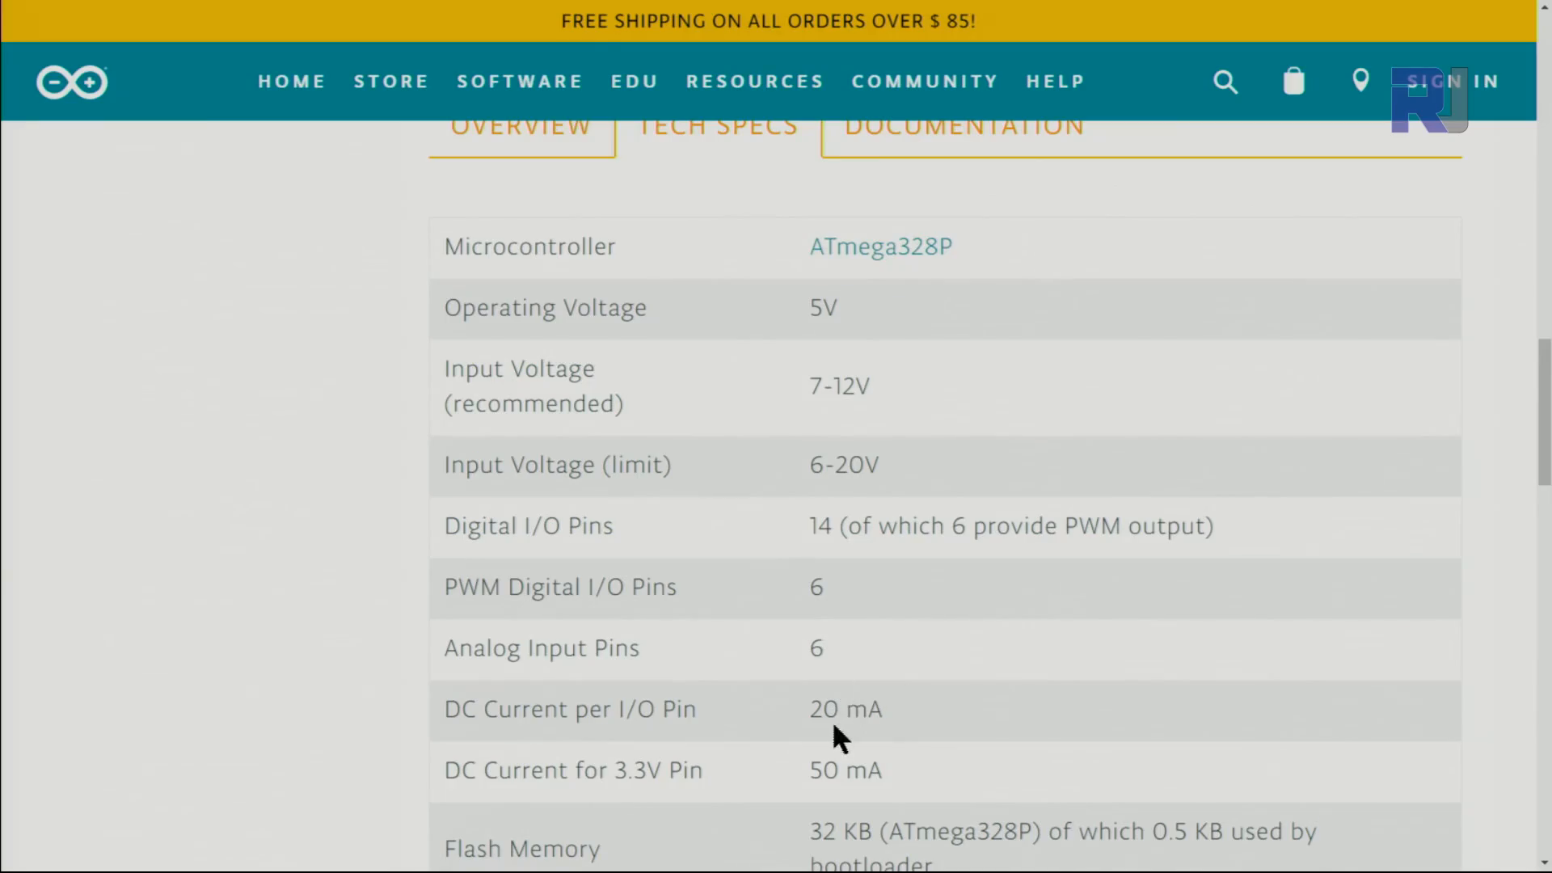
scroll(down, 3)
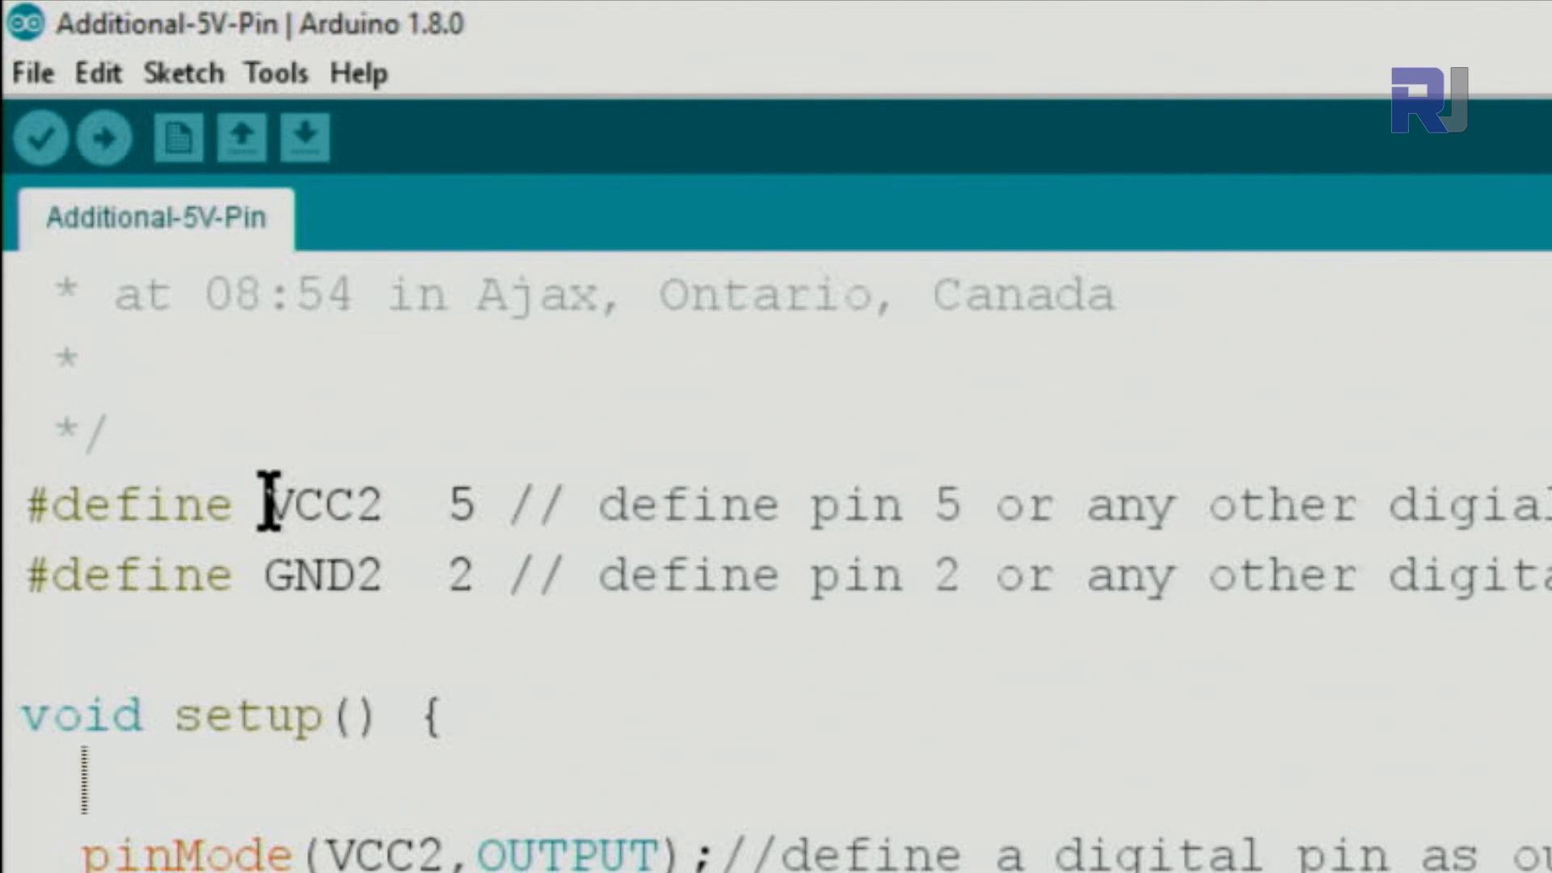
double_click(317, 505)
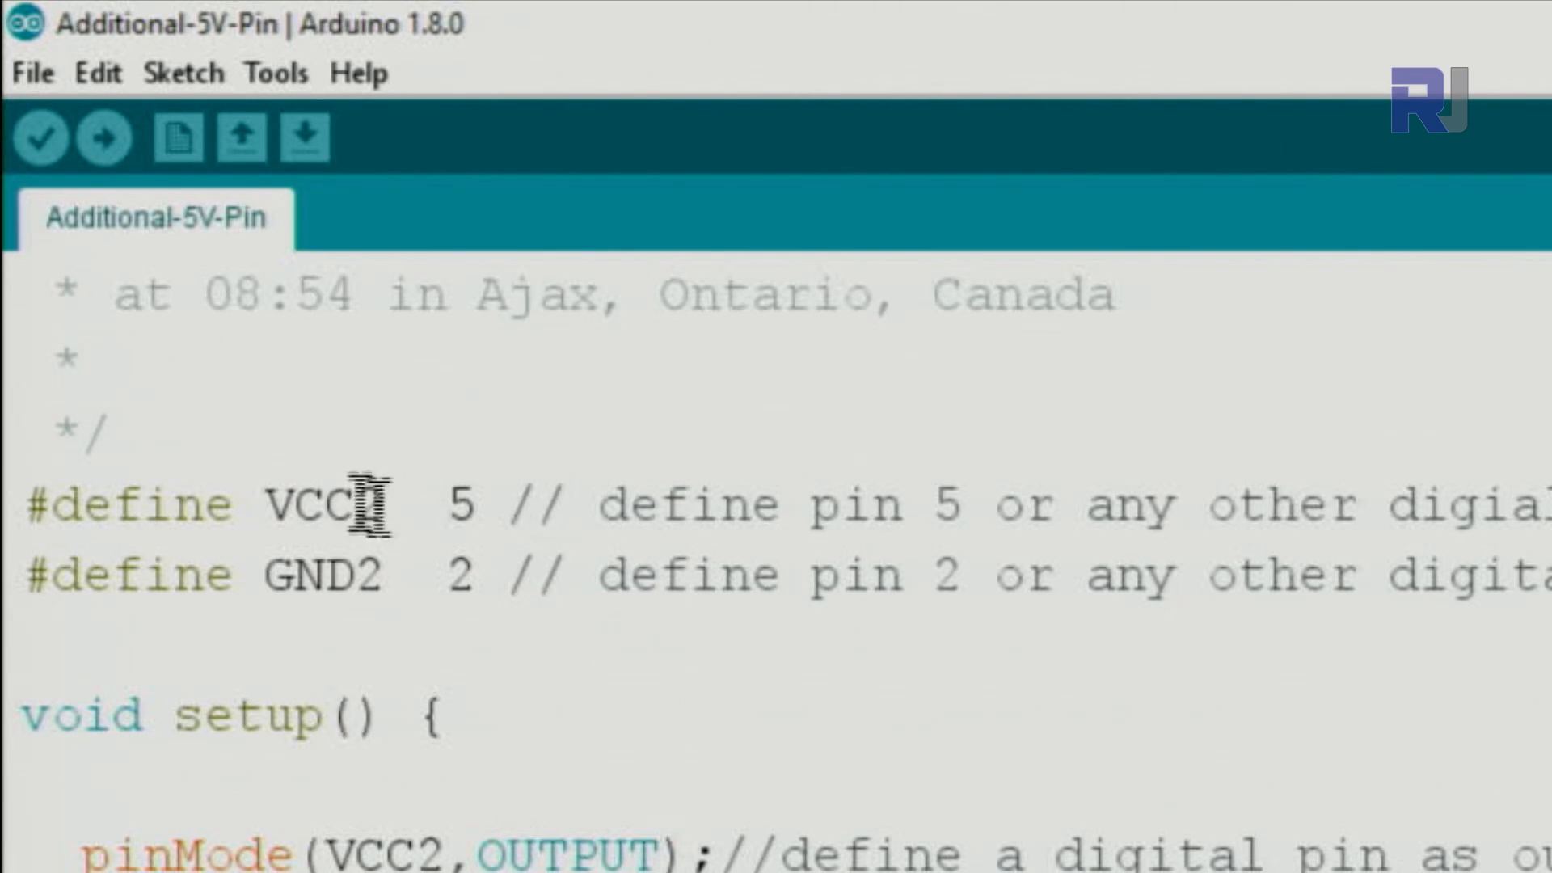
mouse_move(415, 576)
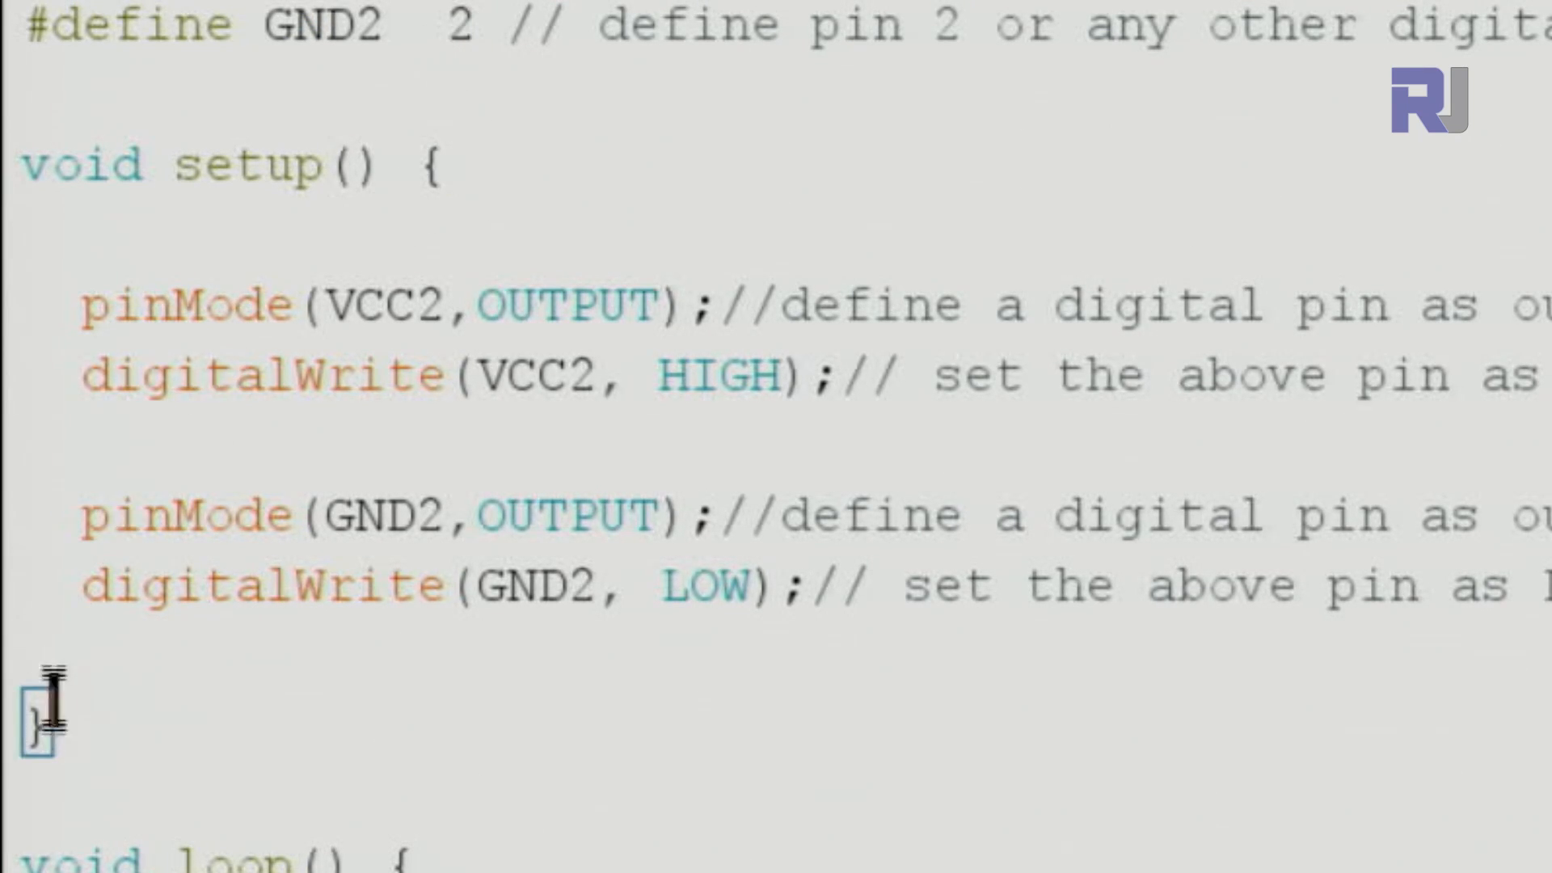
double_click(173, 306)
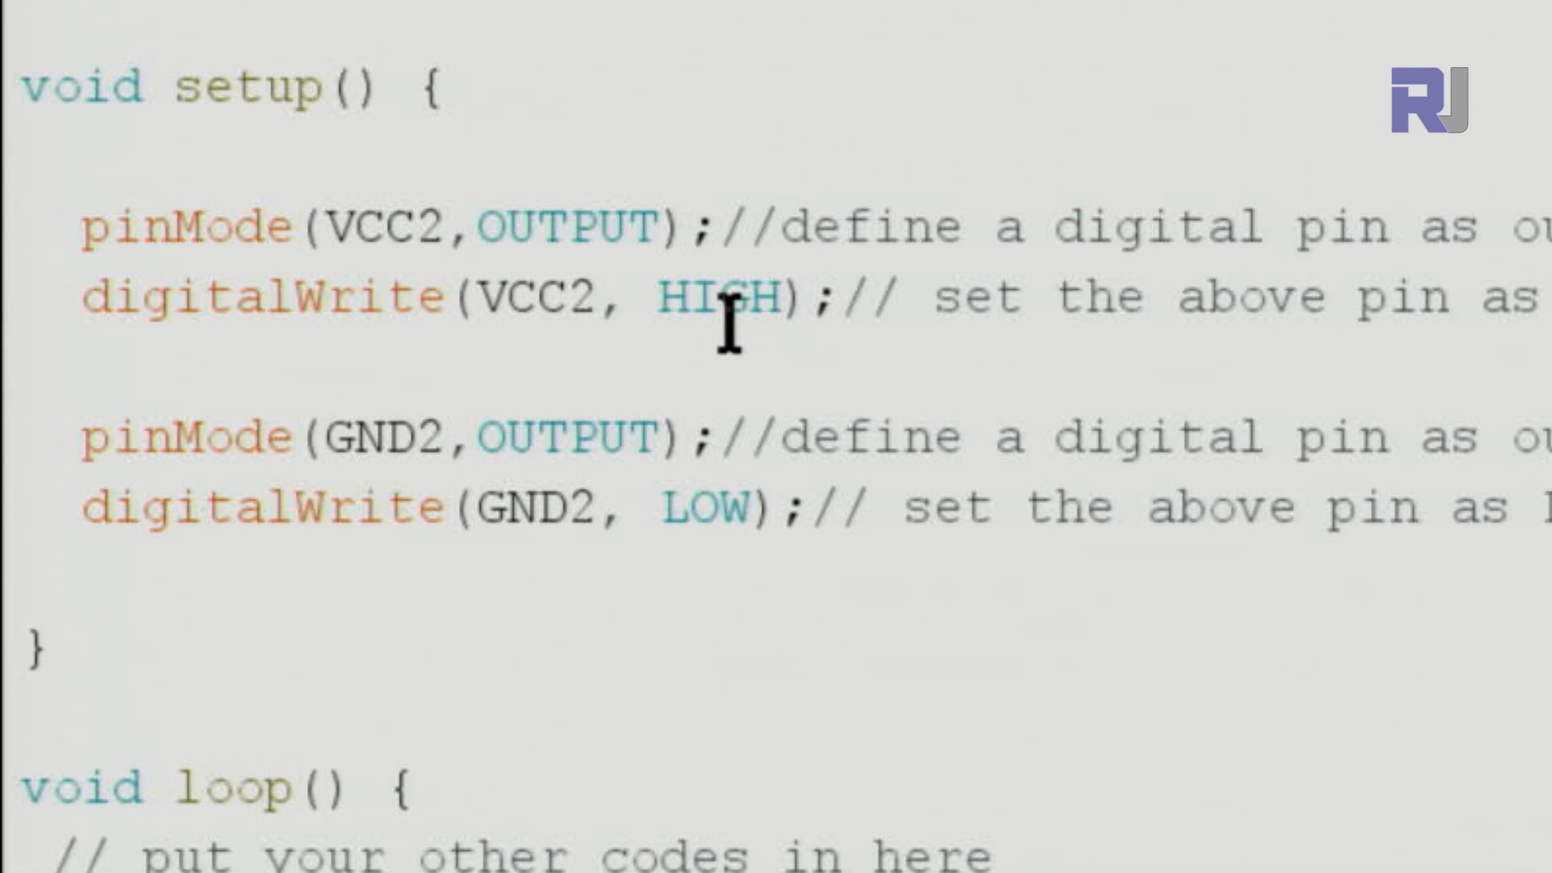
double_click(384, 438)
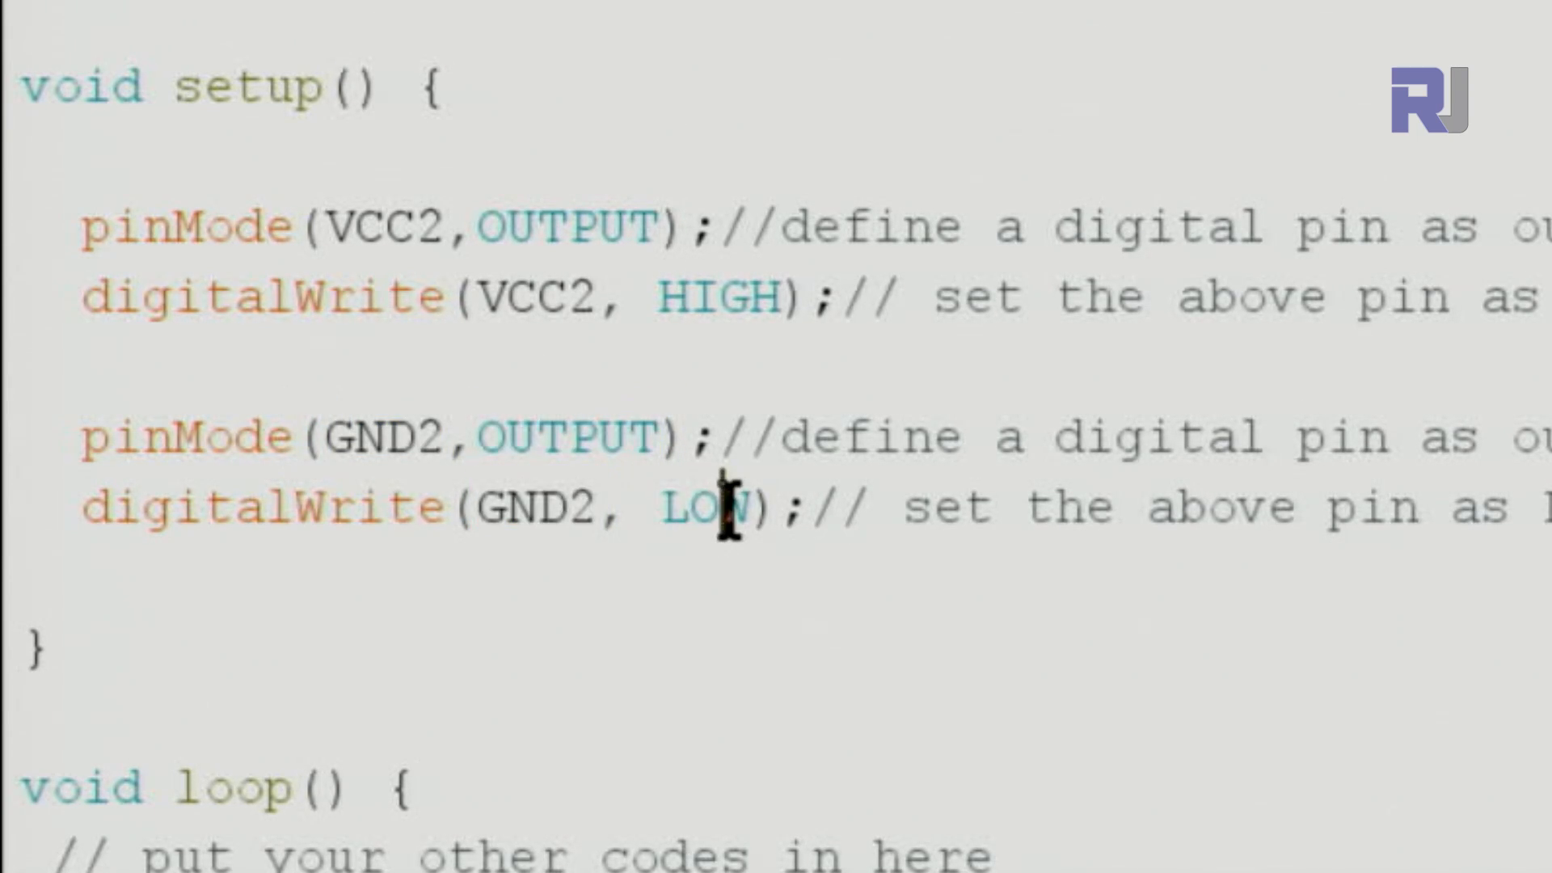
scroll(down, 3)
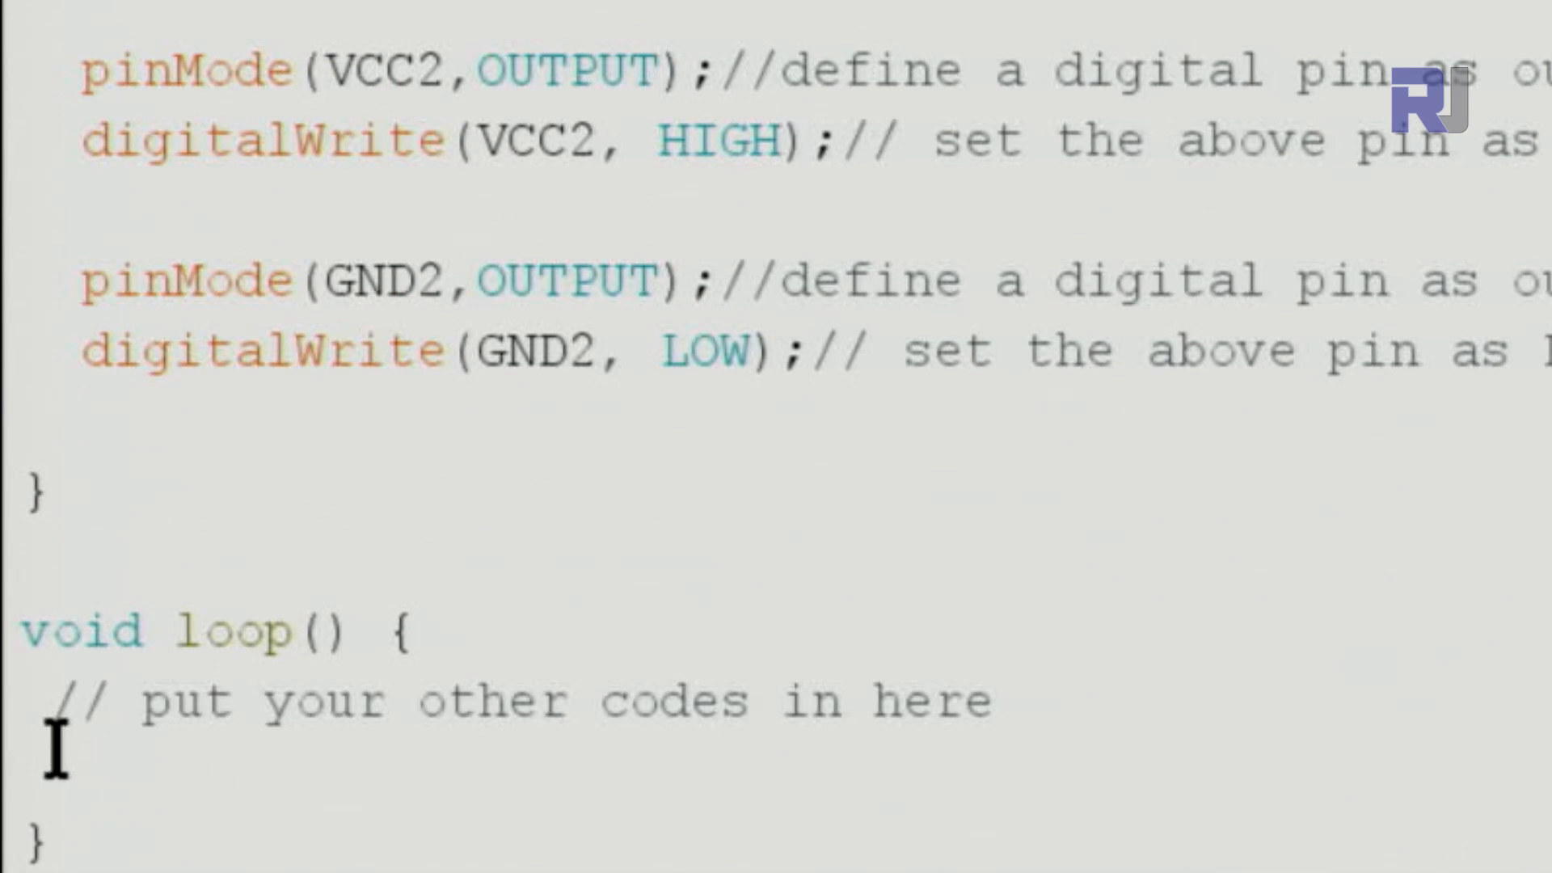
mouse_move(226, 700)
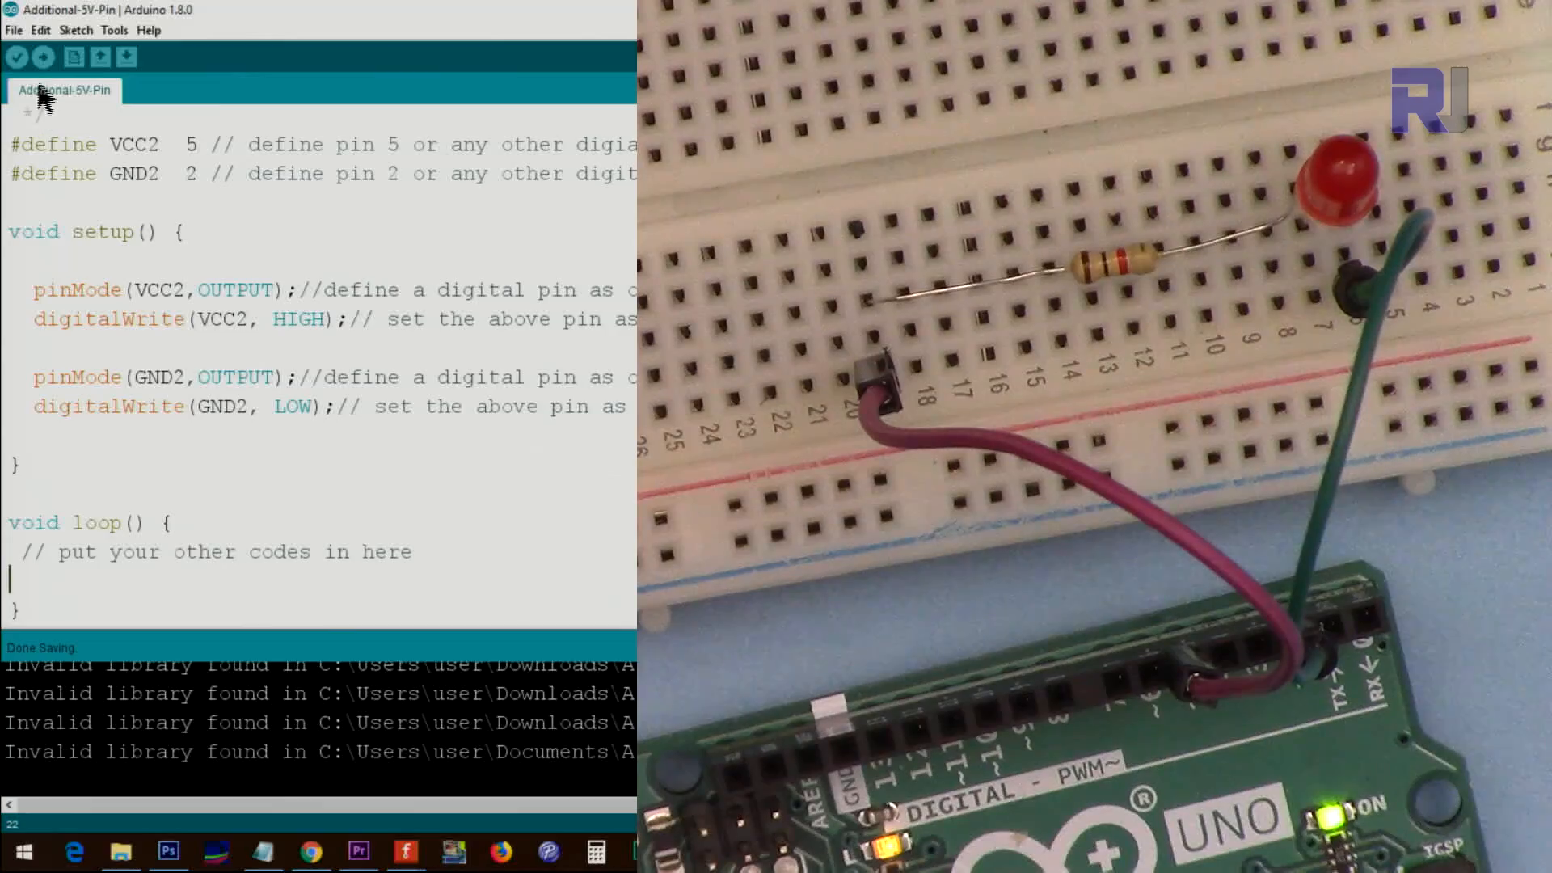
Upload the Additional-5V-Pin sketch to the Uno board.
click(42, 57)
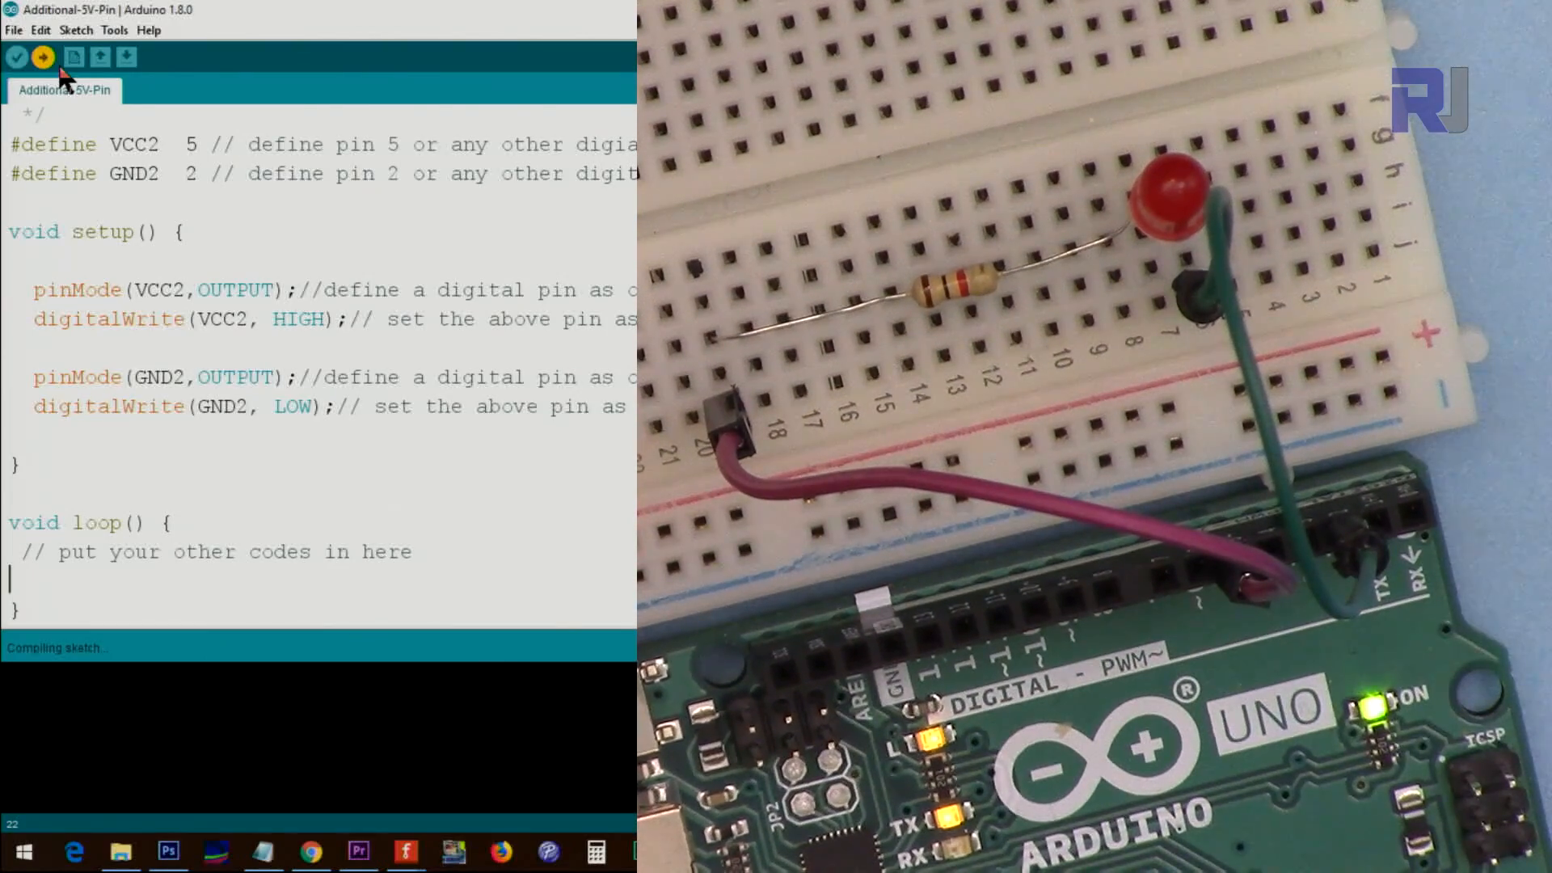
click(42, 57)
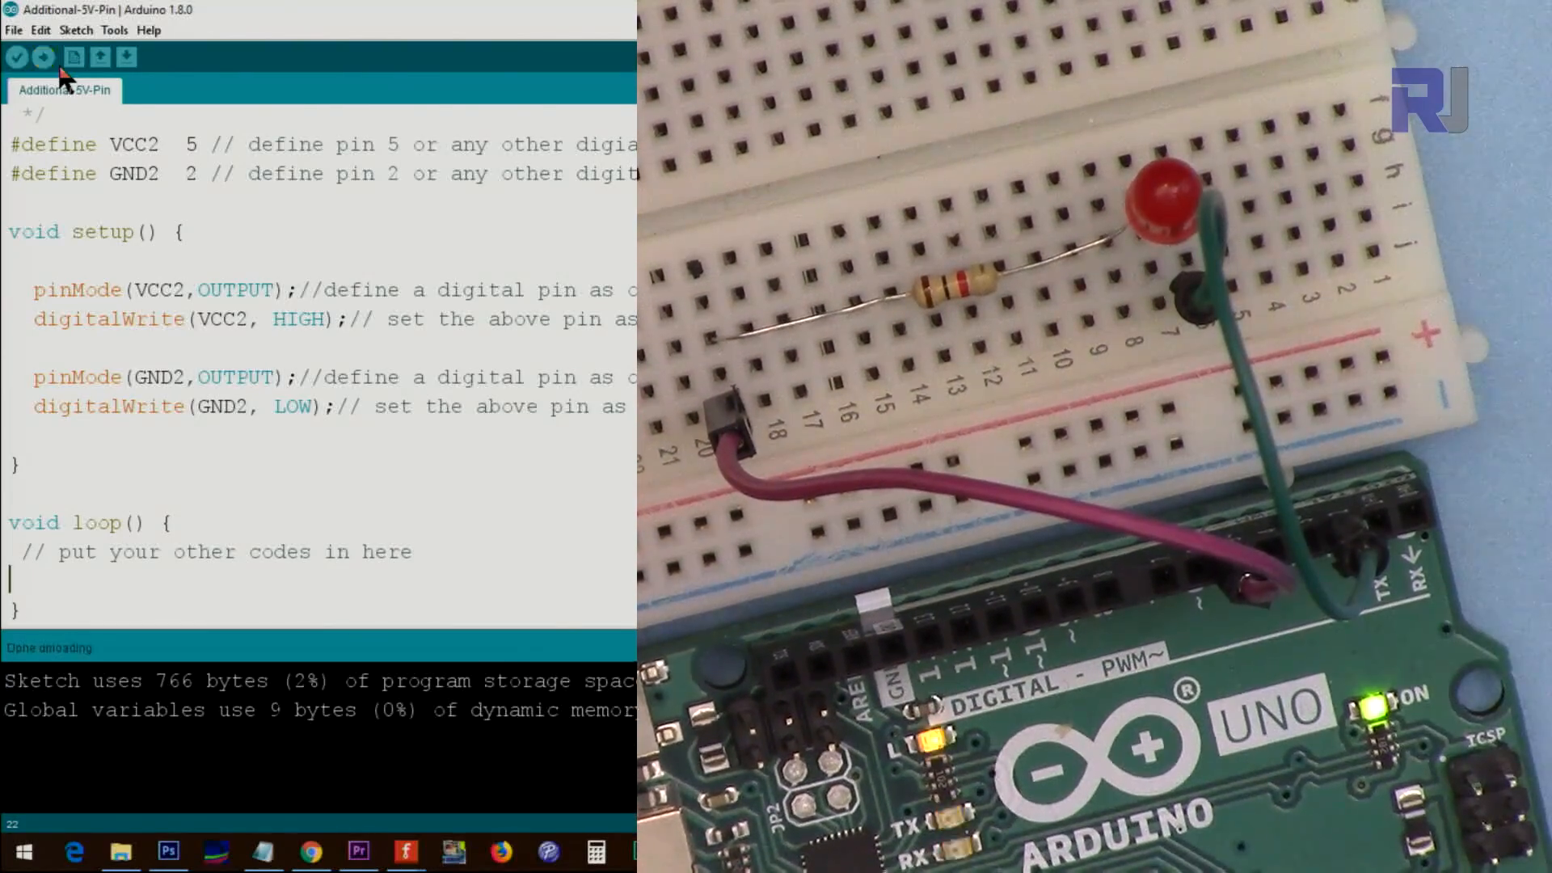